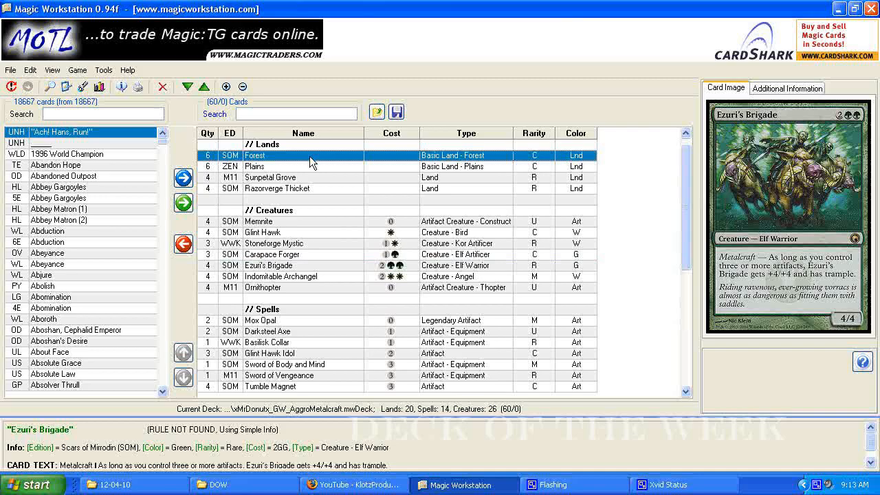
Preview Plains, Razorverge Thicket, Memnite, Stoneforge Mystic and Ezuri's Brigade from the decklist.
{"action": "left_click", "coordinate": [258, 166]}
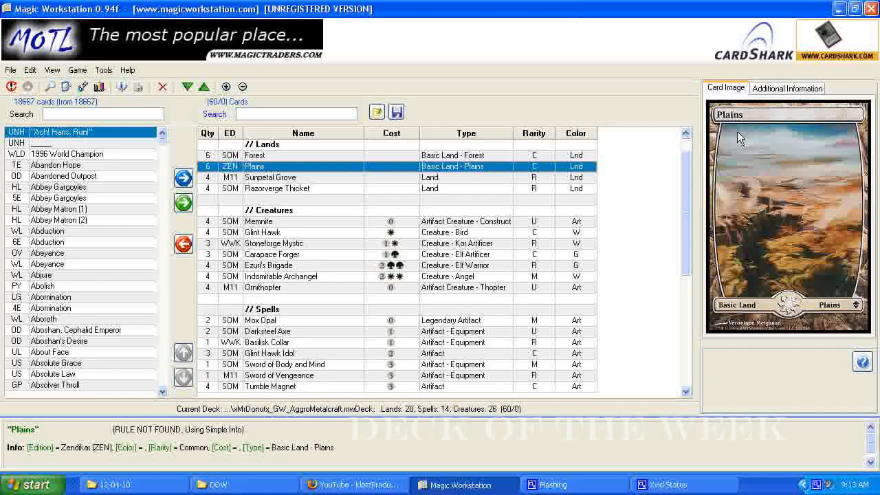
{"action": "left_click", "coordinate": [278, 187]}
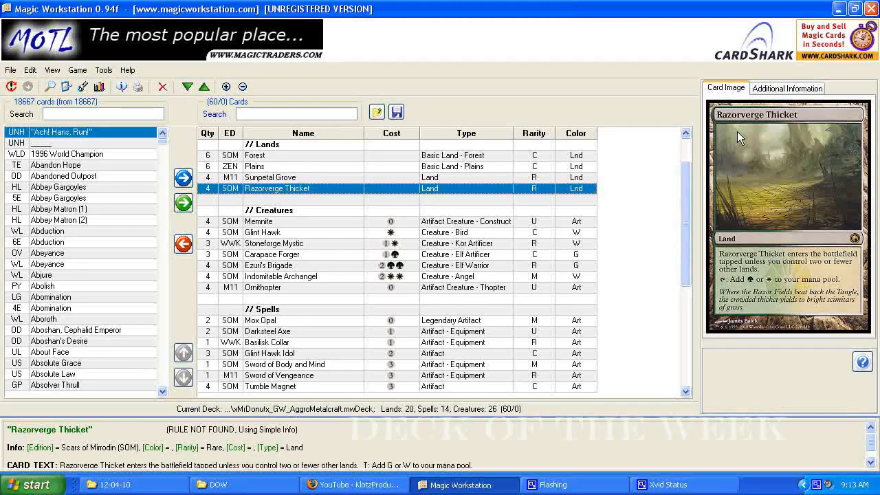
{"action": "left_click", "coordinate": [258, 220]}
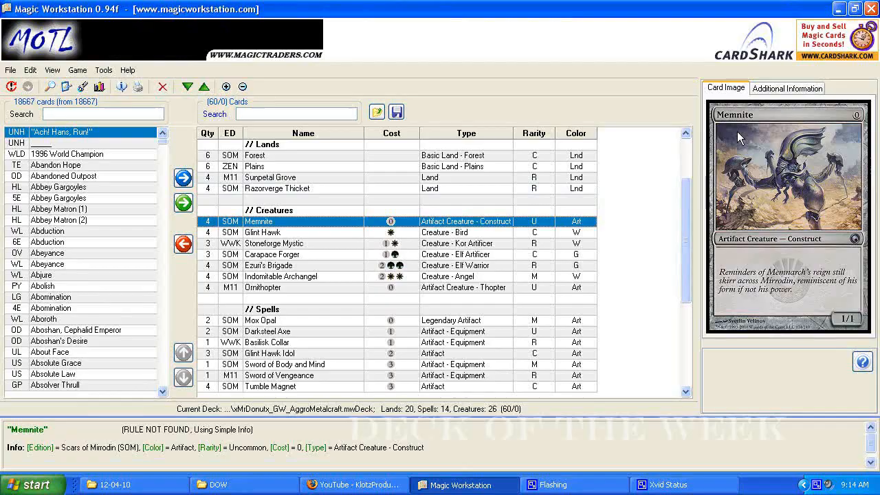
{"action": "left_click", "coordinate": [274, 242]}
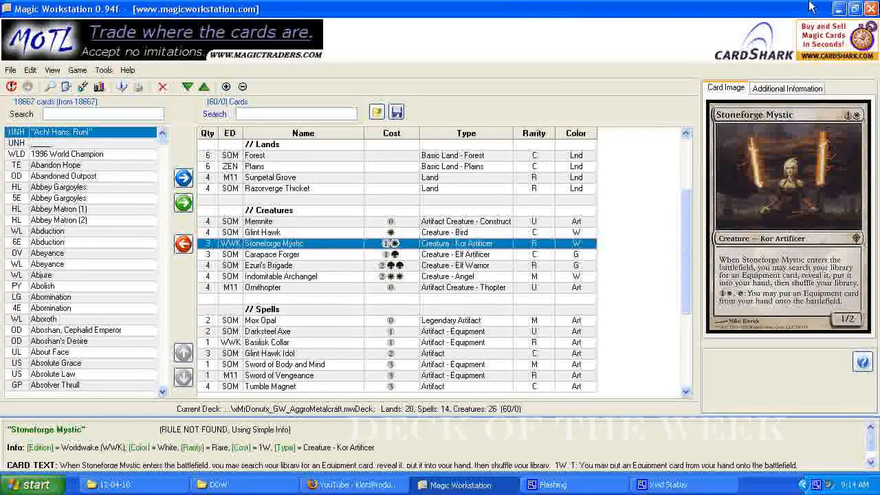
{"action": "left_click", "coordinate": [268, 265]}
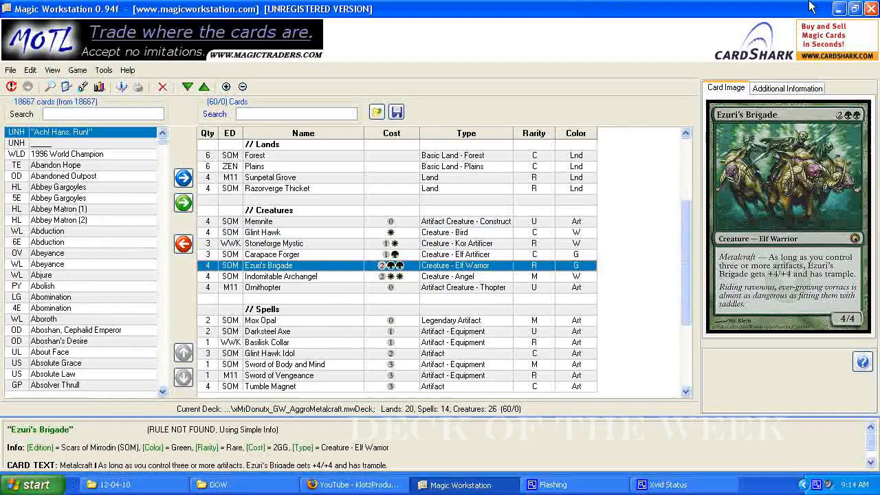
Preview Indomitable Archangel, Mox Opal and Glint Hawk Idol, ending back on Mox Opal.
{"action": "left_click", "coordinate": [281, 276]}
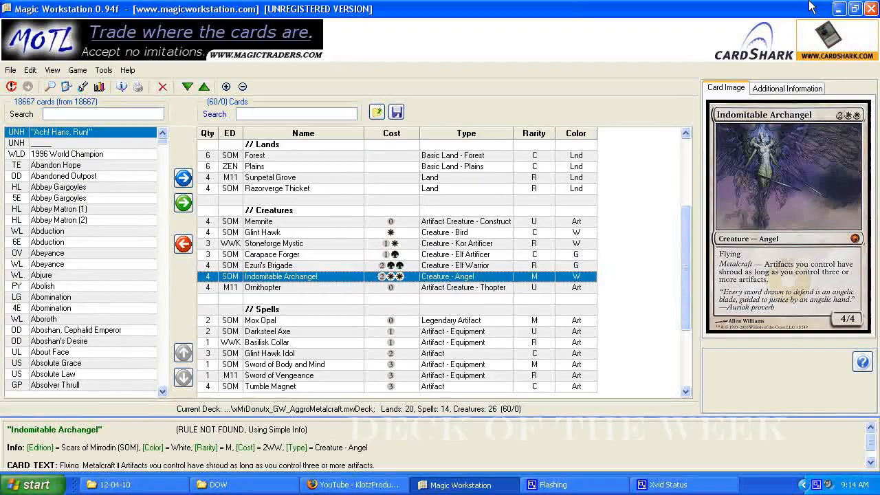
{"action": "left_click", "coordinate": [259, 320]}
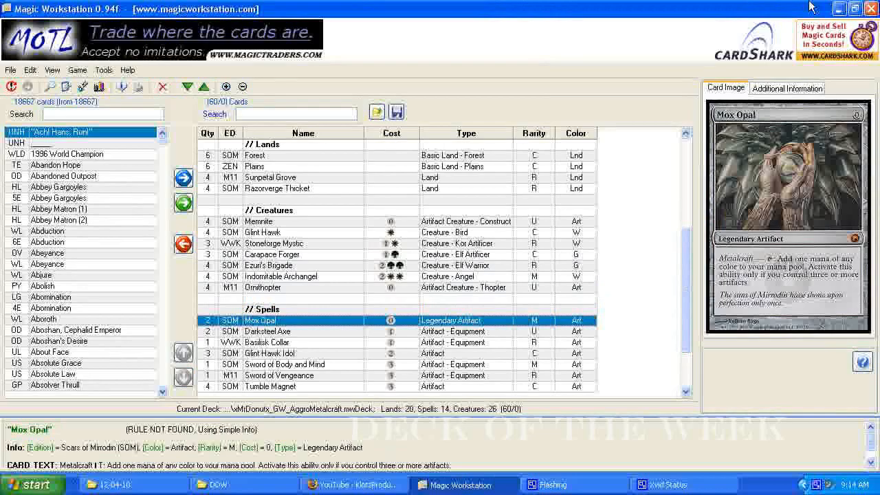
{"action": "left_click", "coordinate": [270, 353]}
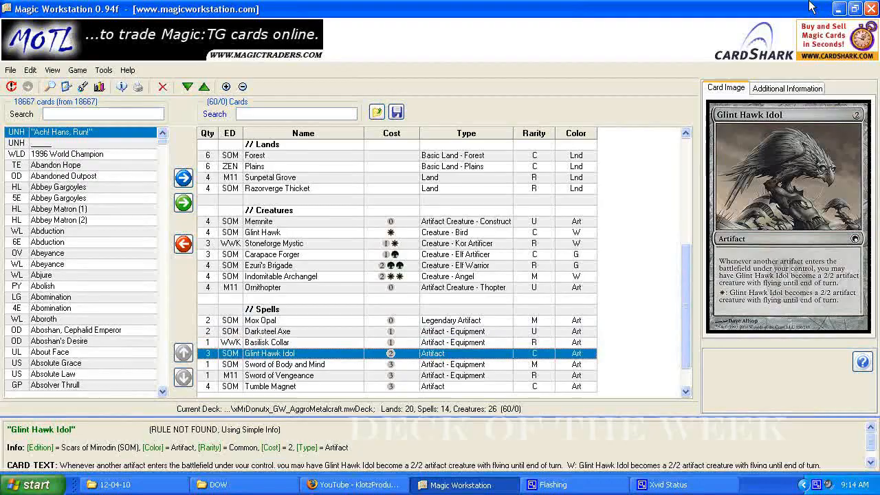
{"action": "left_click", "coordinate": [278, 376]}
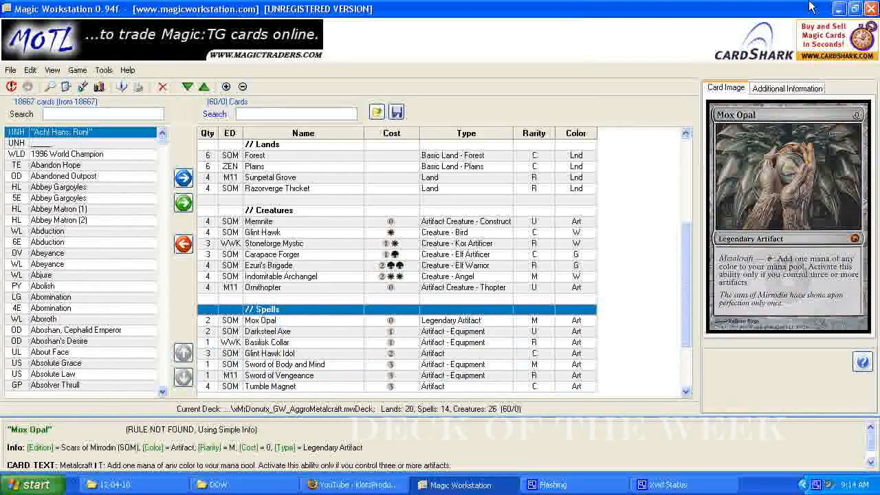
Revisit Stoneforge Mystic, Memnite, Sword of Body and Mind and Basilisk Collar.
{"action": "left_click", "coordinate": [274, 243]}
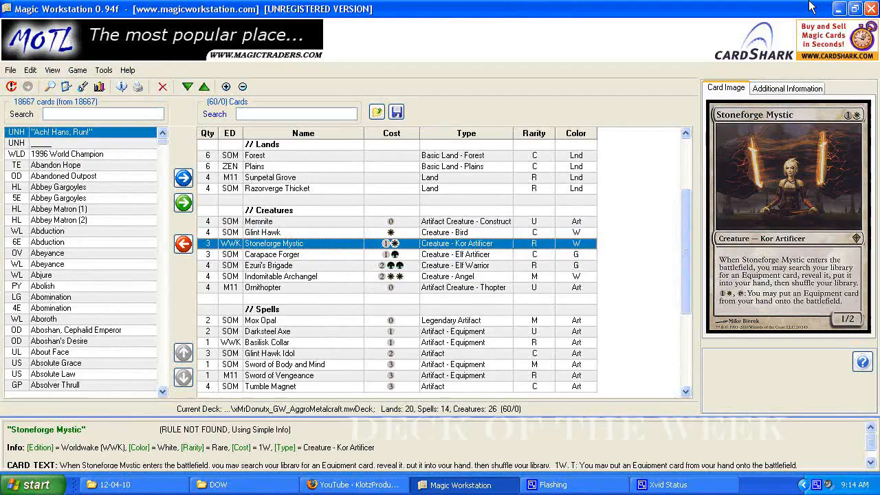
{"action": "left_click", "coordinate": [258, 220]}
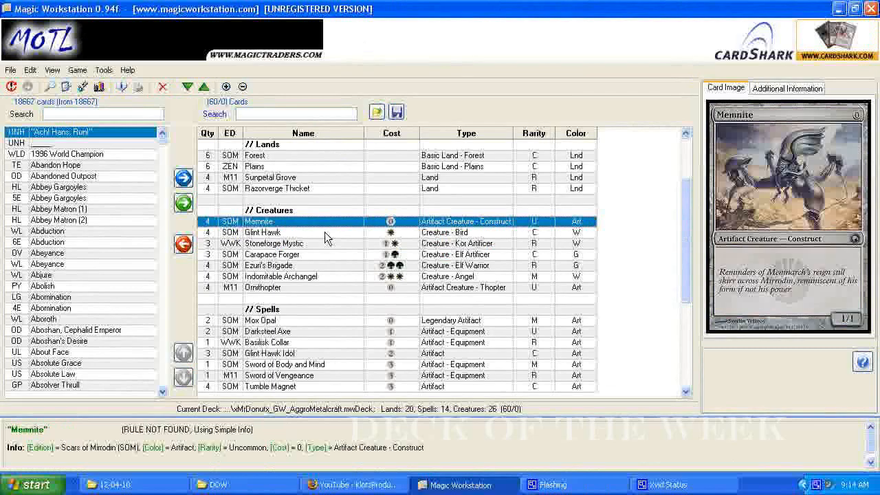
{"action": "left_click", "coordinate": [303, 233]}
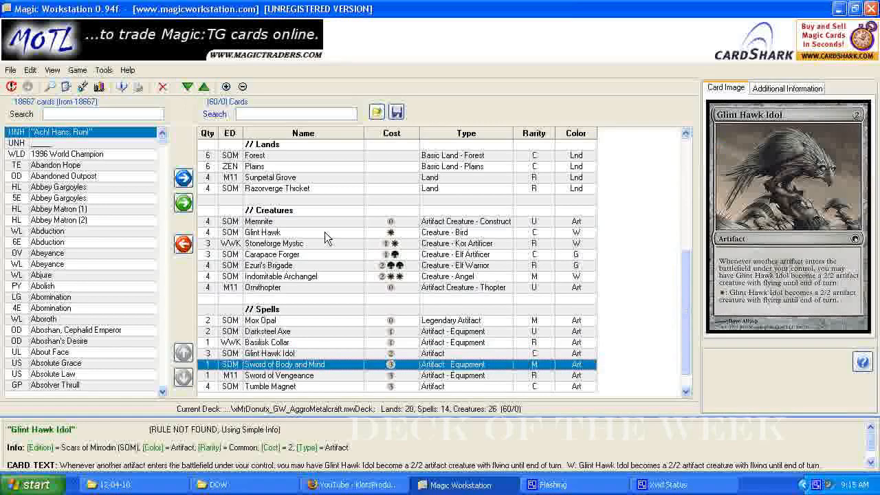
{"action": "left_click", "coordinate": [263, 288]}
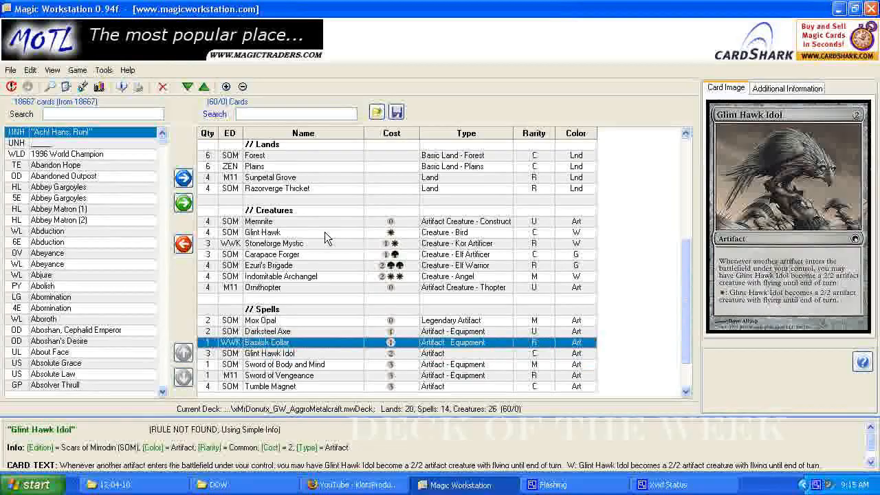
Preview Carapace Forger and Glint Hawk, then show Indomitable Archangel again.
{"action": "left_click", "coordinate": [273, 254]}
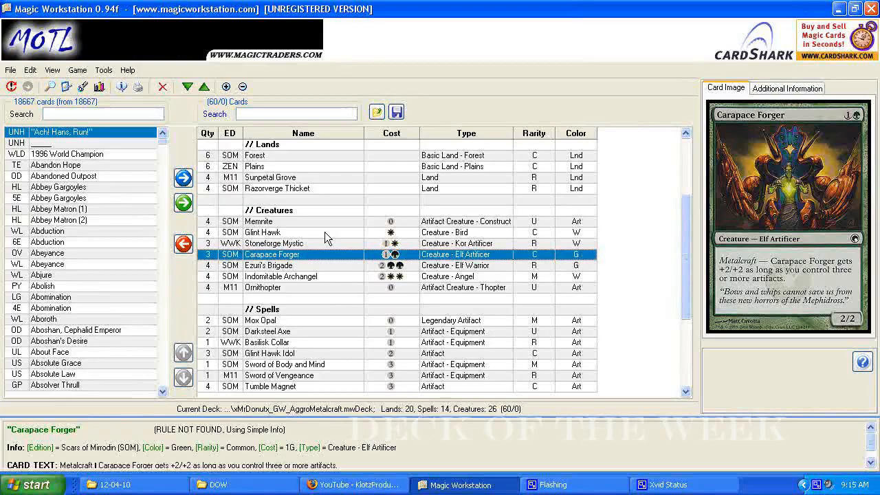
{"action": "left_click", "coordinate": [262, 232]}
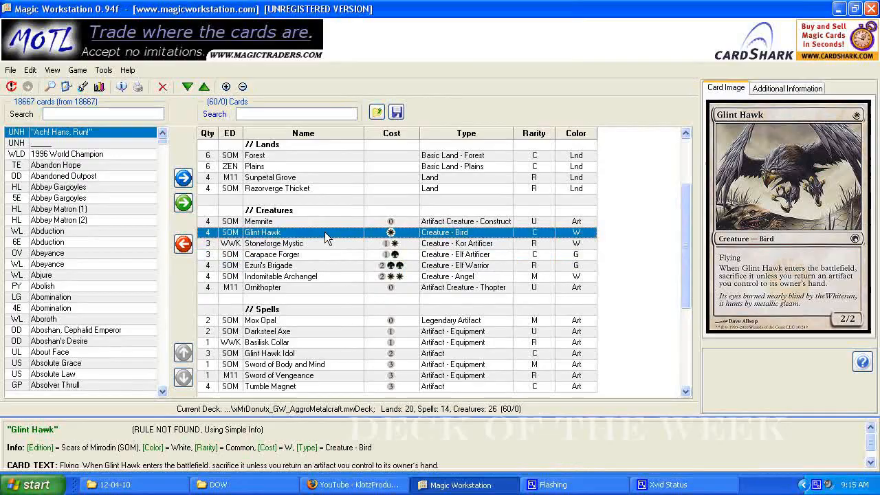
{"action": "left_click", "coordinate": [281, 275]}
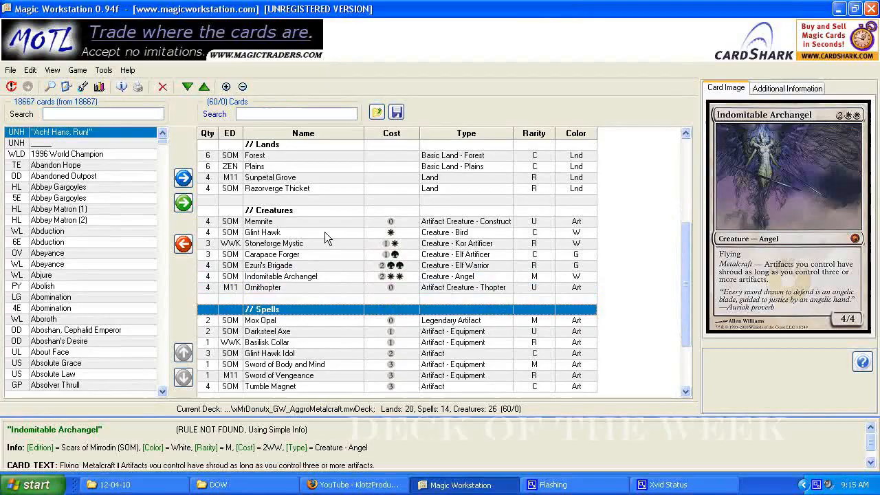
Preview Sword of Vengeance, Basilisk Collar and Mesmrite from the decklist.
{"action": "left_click", "coordinate": [277, 375]}
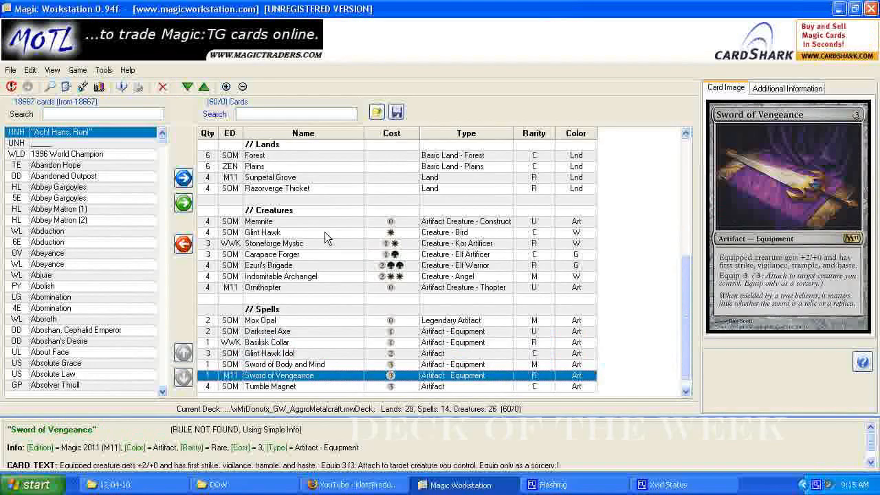
{"action": "left_click", "coordinate": [267, 342]}
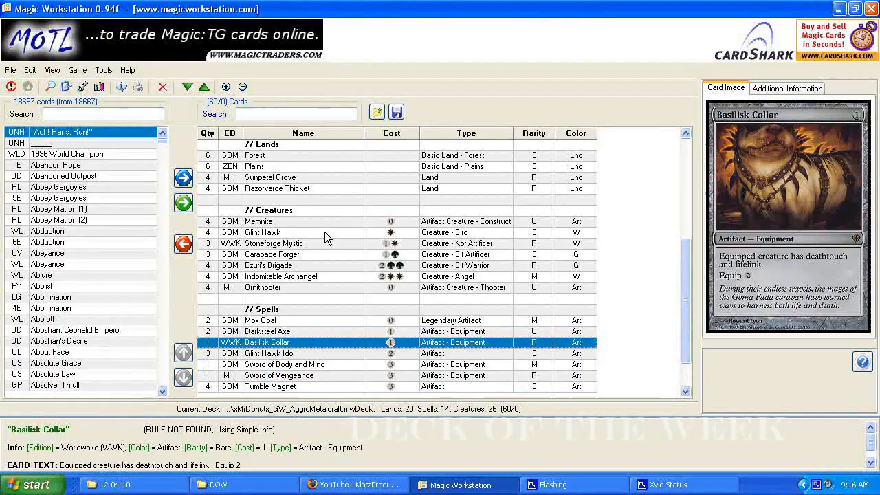
{"action": "left_click", "coordinate": [302, 365]}
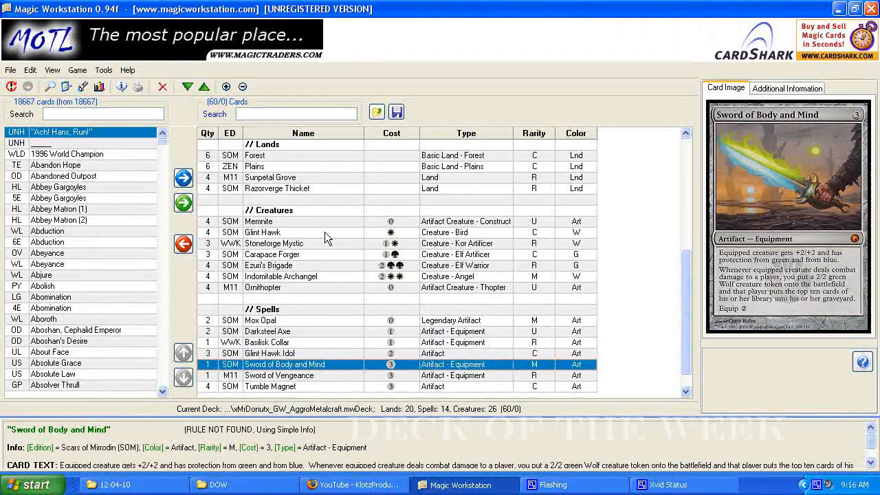
{"action": "left_click", "coordinate": [269, 385]}
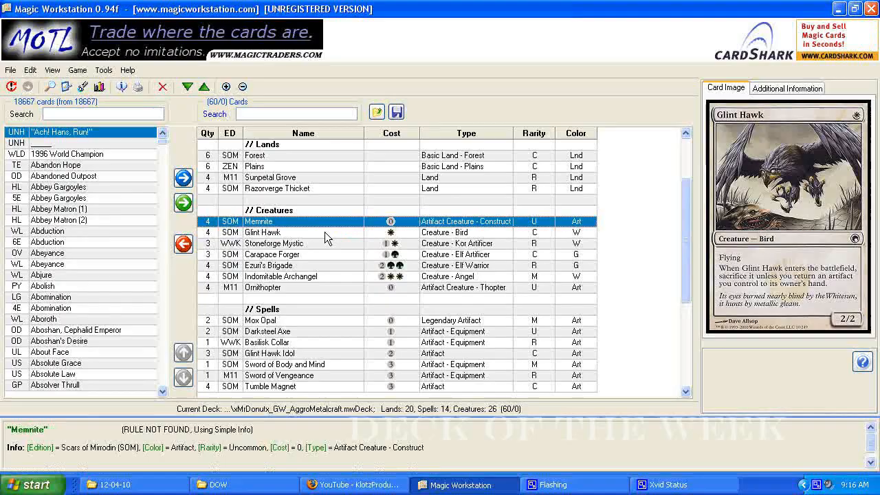
Review Darksteel Axe, Ezuri's Brigade and Indomitable Archangel, then begin loading another deck.
{"action": "left_click", "coordinate": [267, 331]}
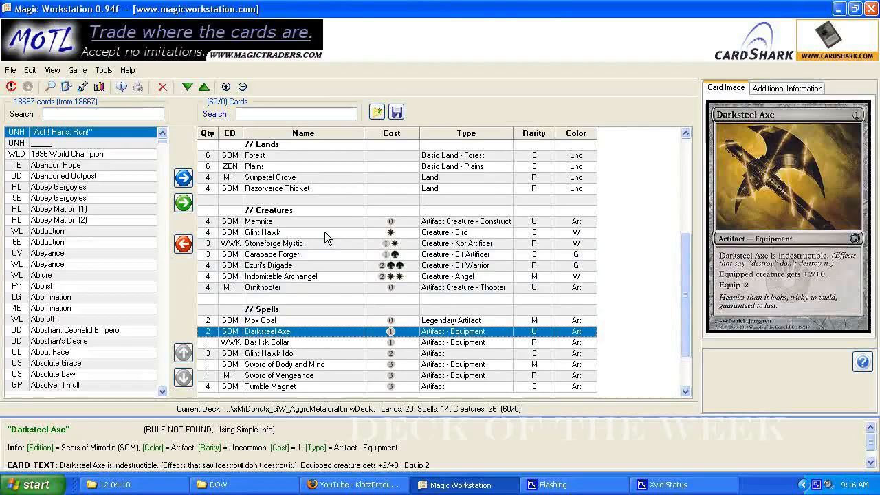
{"action": "left_click", "coordinate": [268, 265]}
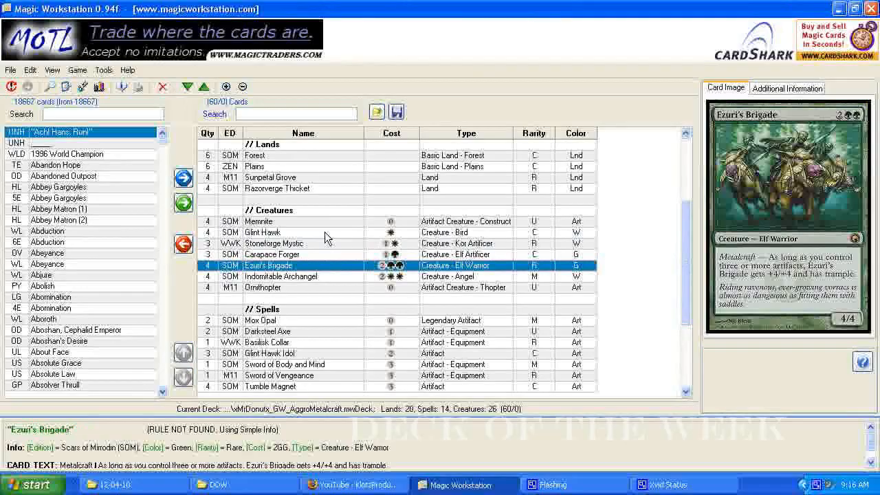
{"action": "left_click", "coordinate": [280, 276]}
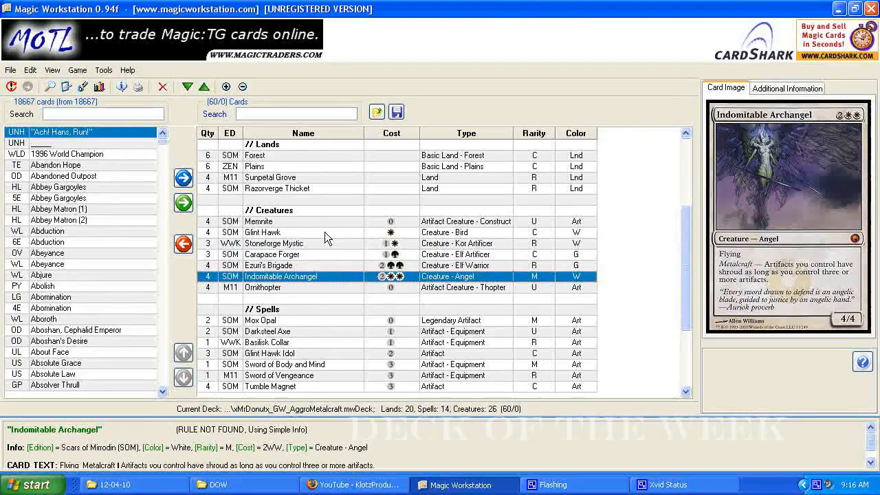
{"action": "left_click", "coordinate": [286, 331]}
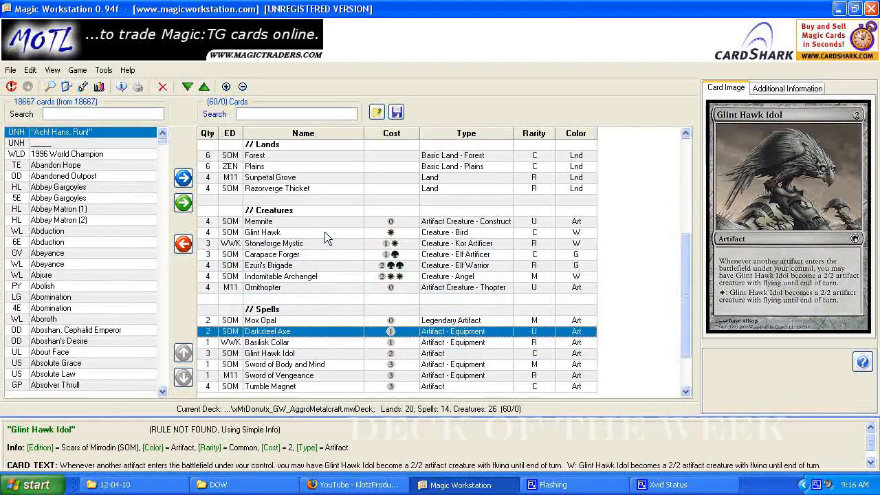
{"action": "left_click", "coordinate": [259, 220]}
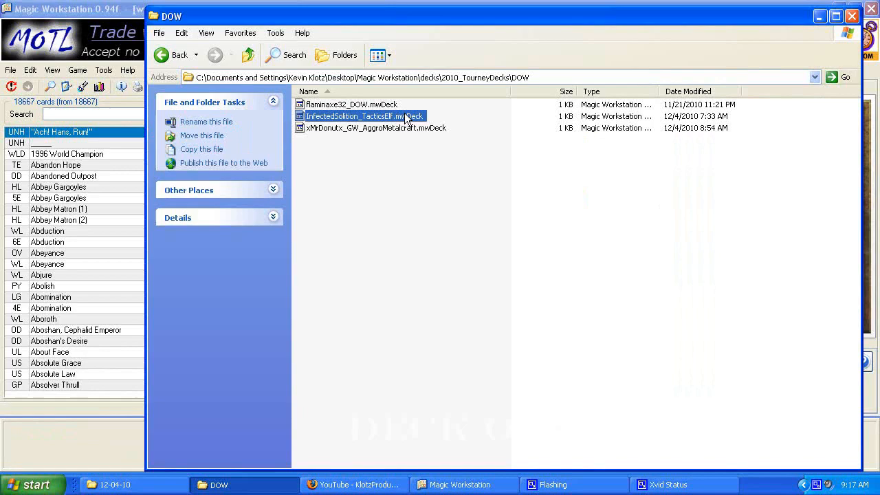
Load the InfectedEdition_TacticsElf.mwDeck file from the deck folder.
{"action": "double_click", "coordinate": [365, 115]}
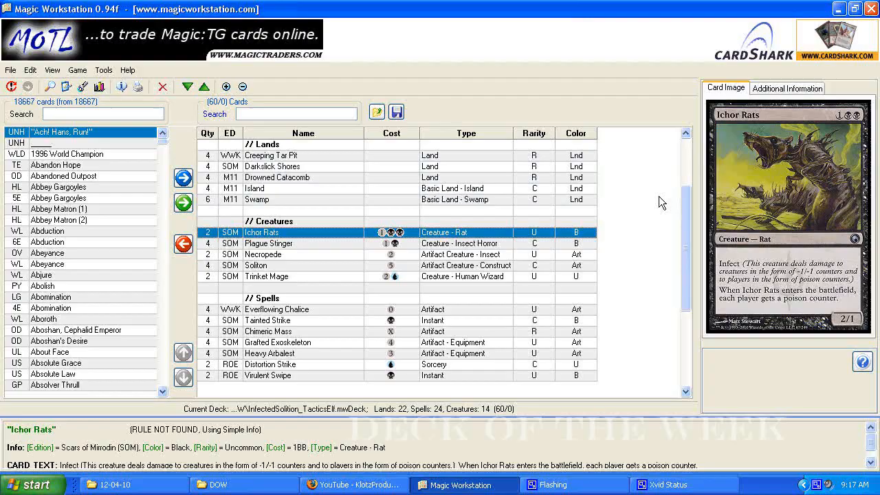
Preview Tainted Strike, Grafted Exoskeleton, Ichor Rats, Plague Stinger and Soliton from the Infect deck.
{"action": "left_click", "coordinate": [256, 265]}
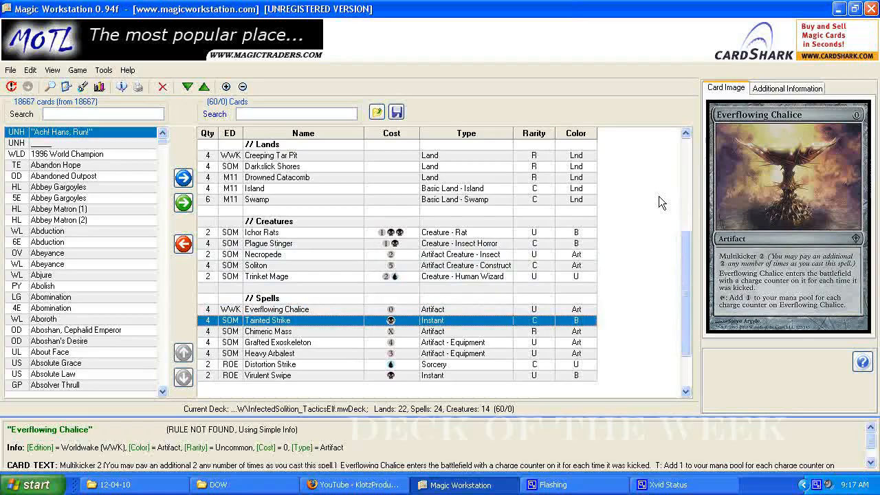
{"action": "left_click", "coordinate": [277, 342]}
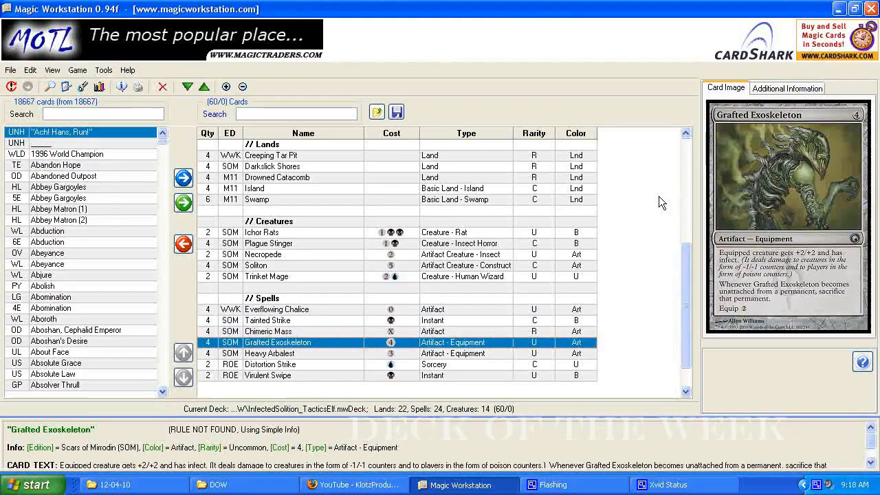
{"action": "left_click", "coordinate": [302, 375]}
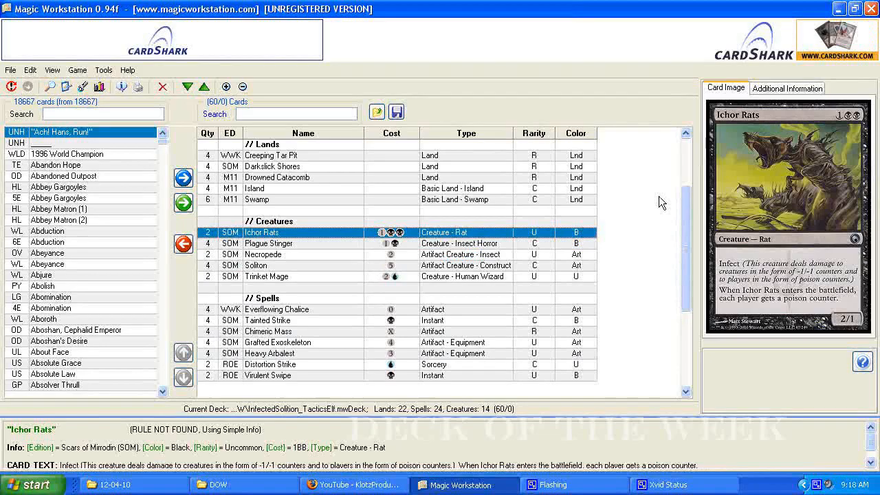
{"action": "left_click", "coordinate": [268, 243]}
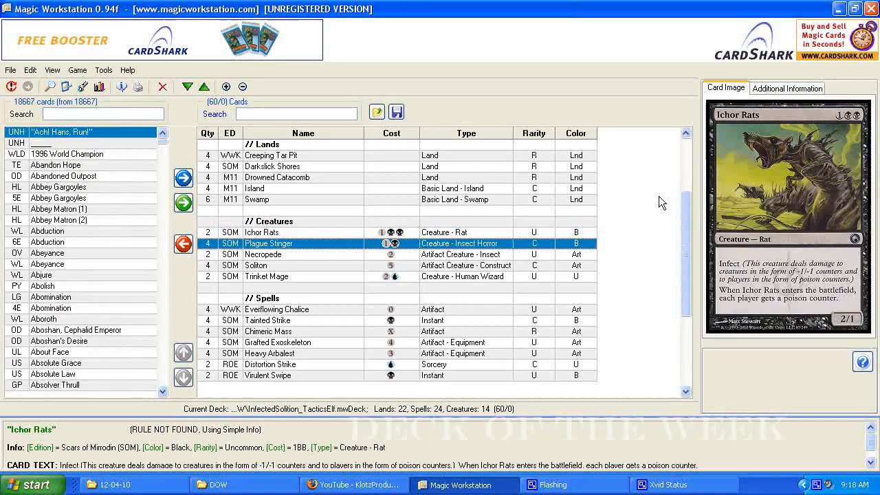
{"action": "left_click", "coordinate": [264, 254]}
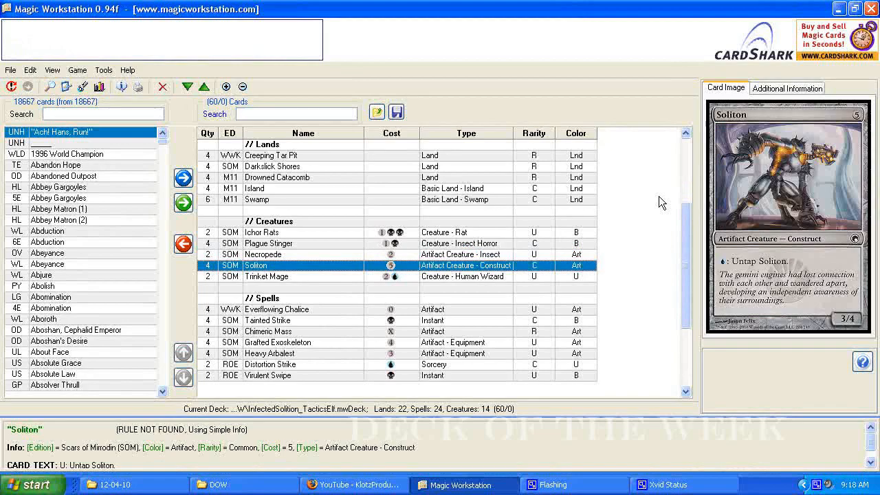
Preview Trinket Mage, Everflowing Chalice, Virulent Swipe and Distortion Strike.
{"action": "left_click", "coordinate": [267, 276]}
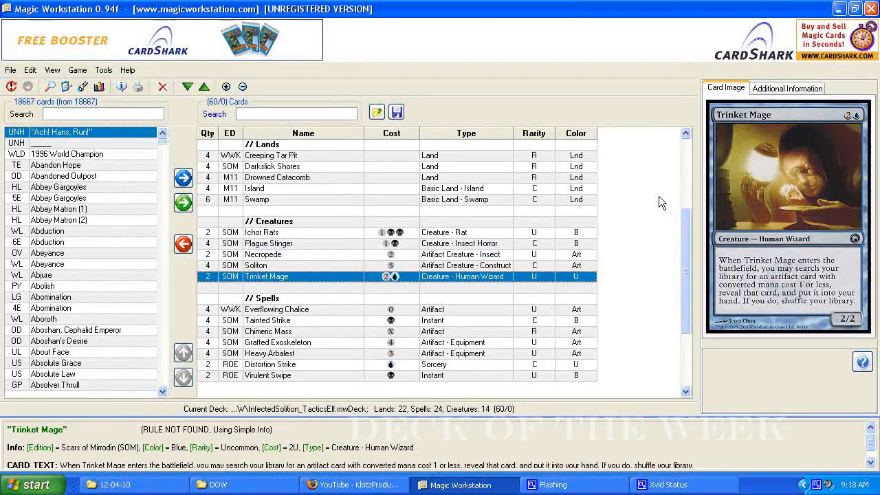
{"action": "left_click", "coordinate": [267, 331]}
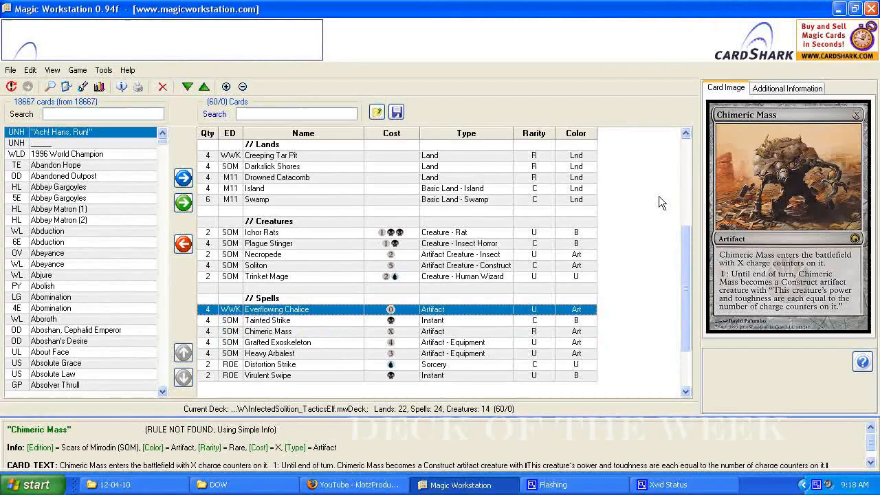
{"action": "left_click", "coordinate": [267, 276]}
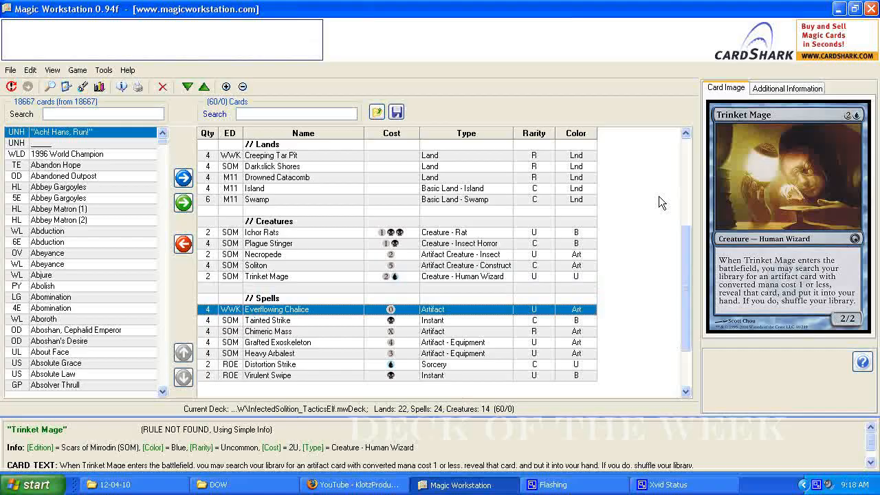
{"action": "left_click", "coordinate": [276, 309]}
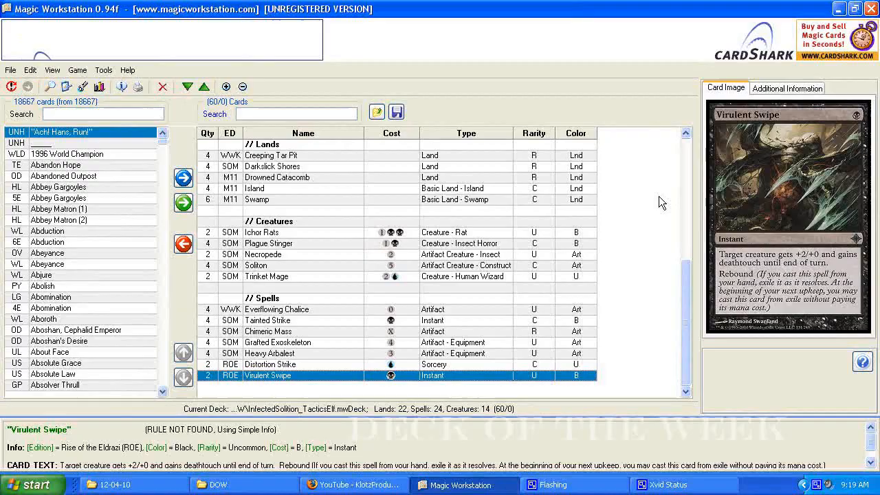
{"action": "left_click", "coordinate": [269, 364]}
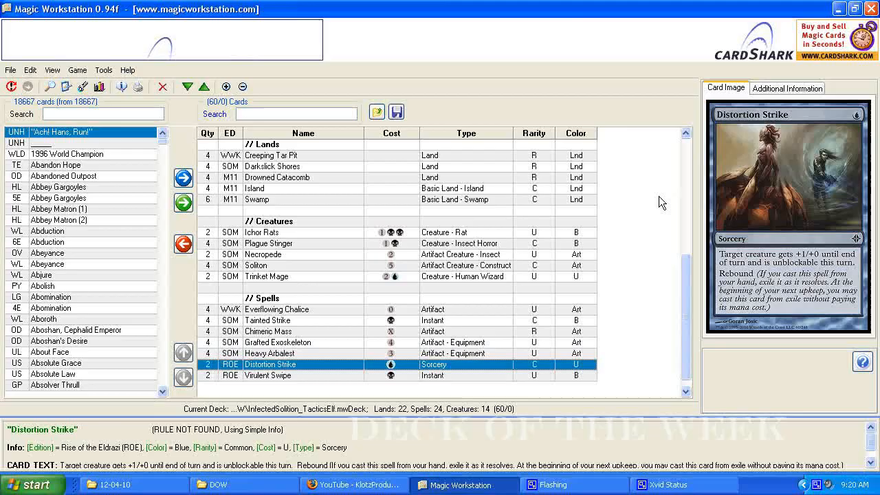
Preview Plague Stinger and then Grafted Exoskeleton from the Infect deck.
{"action": "left_click", "coordinate": [269, 353]}
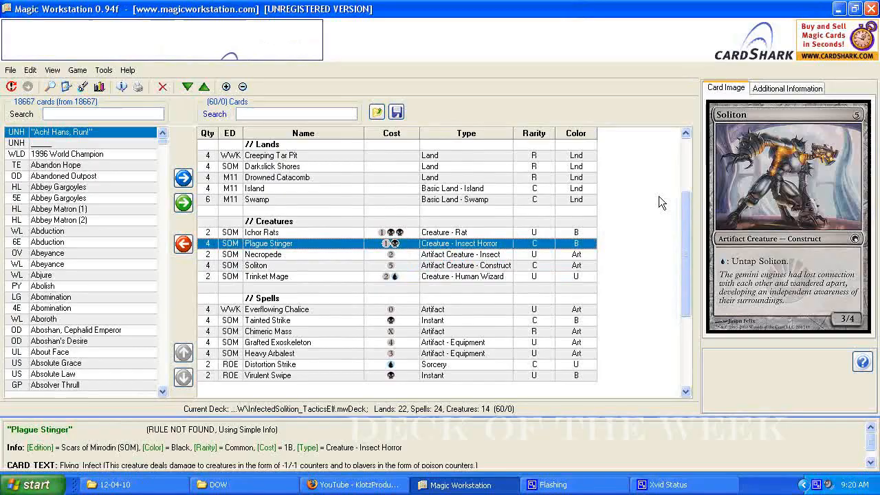
{"action": "left_click", "coordinate": [277, 342]}
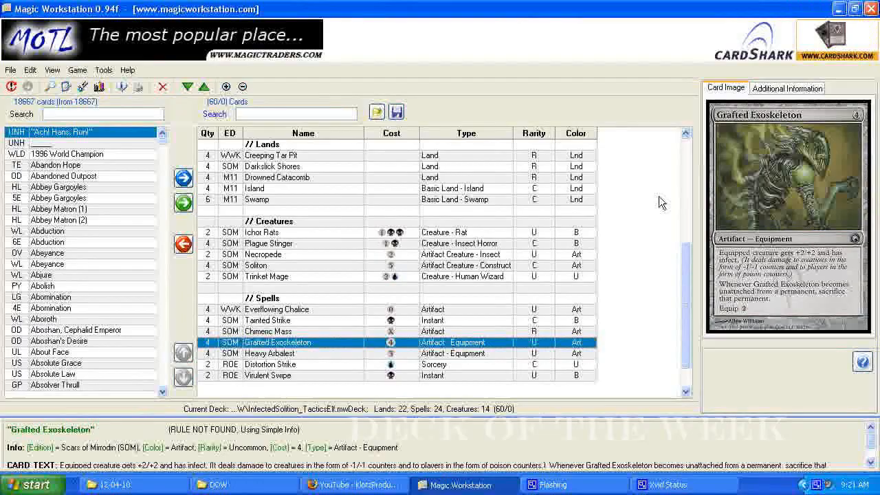
Preview Heavy Arbalest, Trinket Mage, Distortion Strike, Chimeric Mass and Tainted Strike.
{"action": "left_click", "coordinate": [267, 277]}
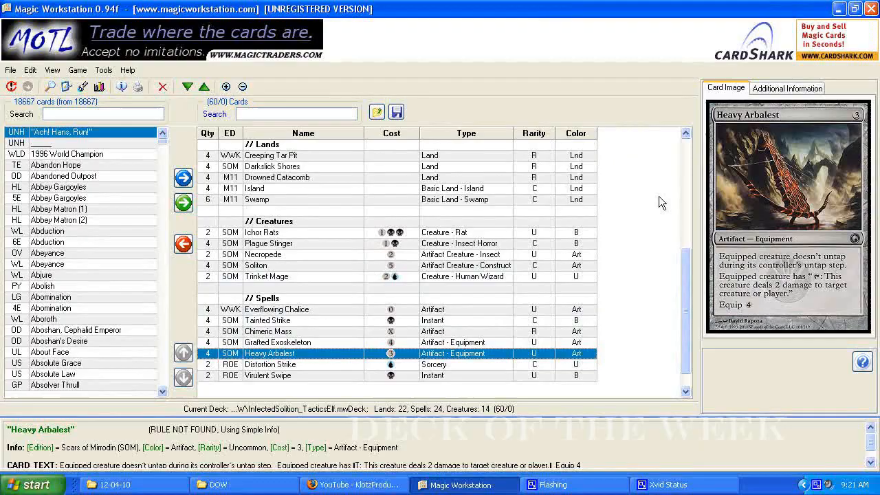
{"action": "left_click", "coordinate": [256, 265]}
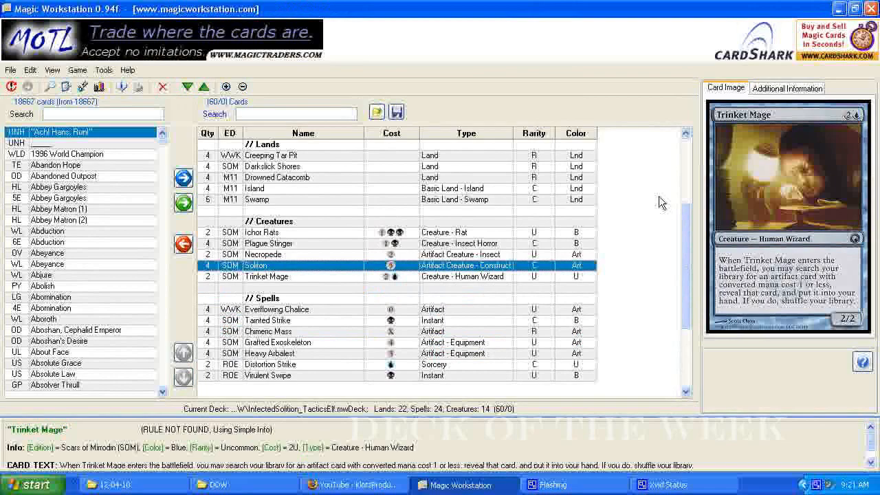
{"action": "left_click", "coordinate": [269, 352]}
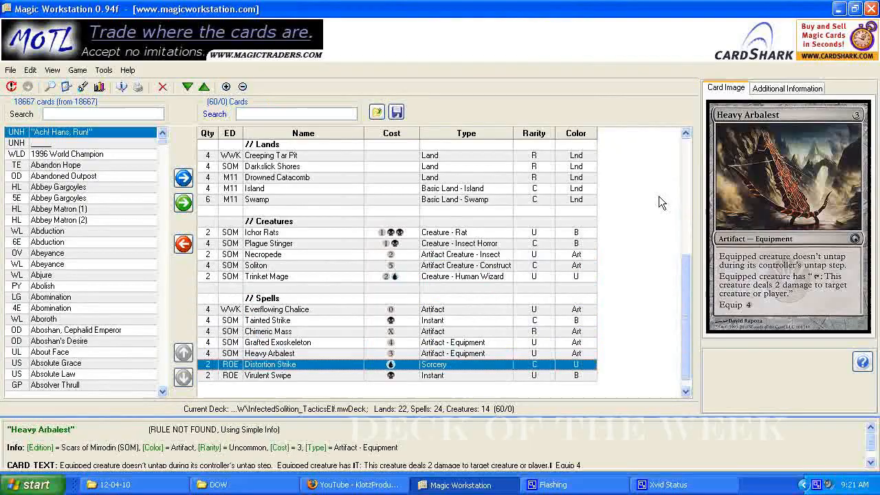
{"action": "left_click", "coordinate": [268, 331]}
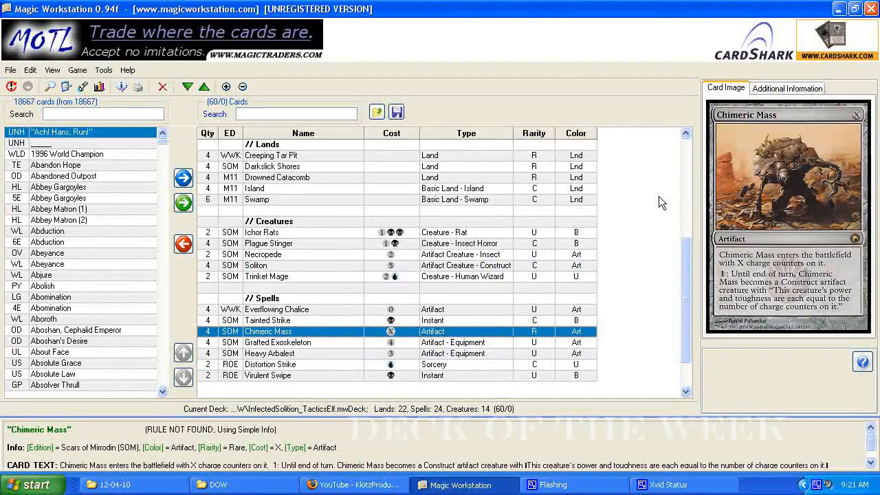
{"action": "left_click", "coordinate": [268, 320]}
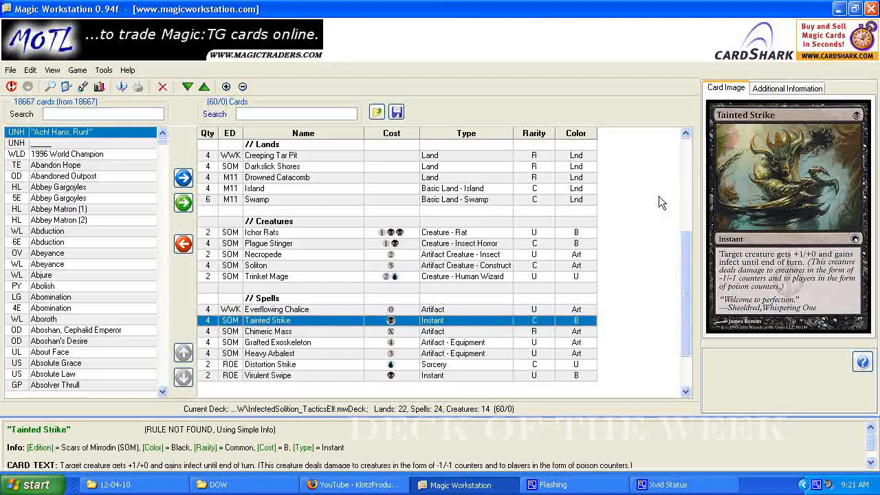
Preview Soliton, Necropede and finally the Creeping Tar Pit land card.
{"action": "left_click", "coordinate": [255, 265]}
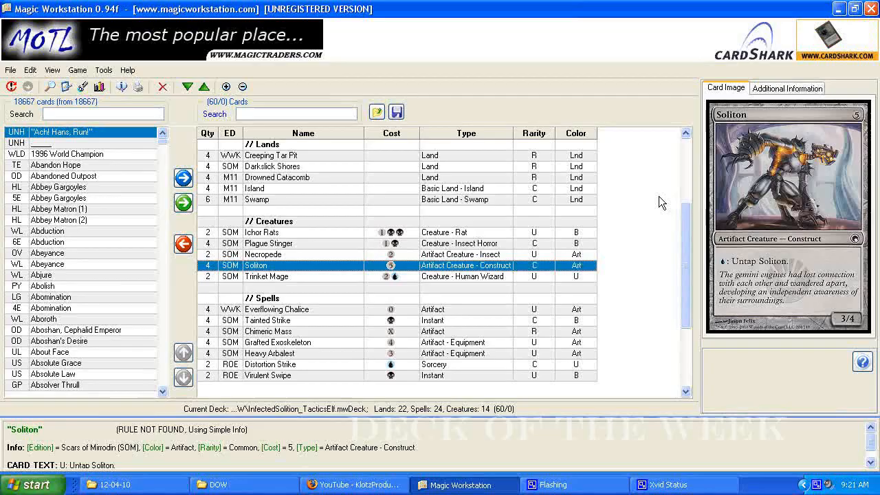
{"action": "left_click", "coordinate": [278, 342]}
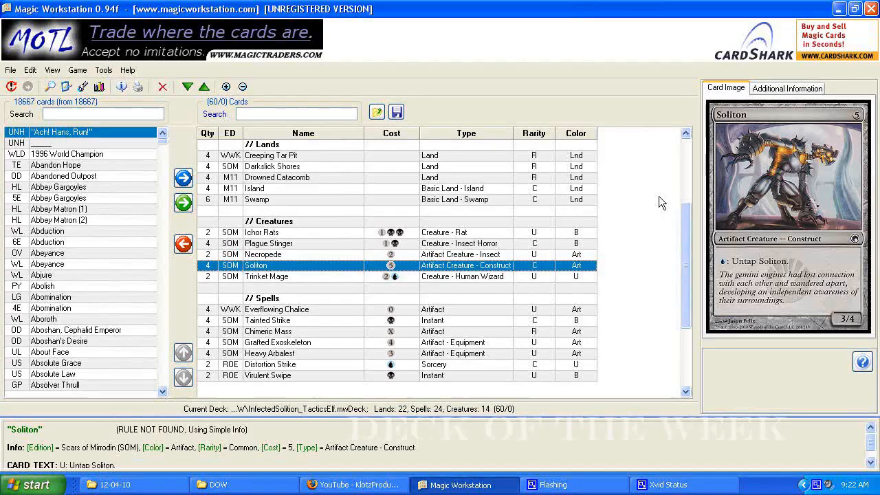
{"action": "left_click", "coordinate": [268, 244]}
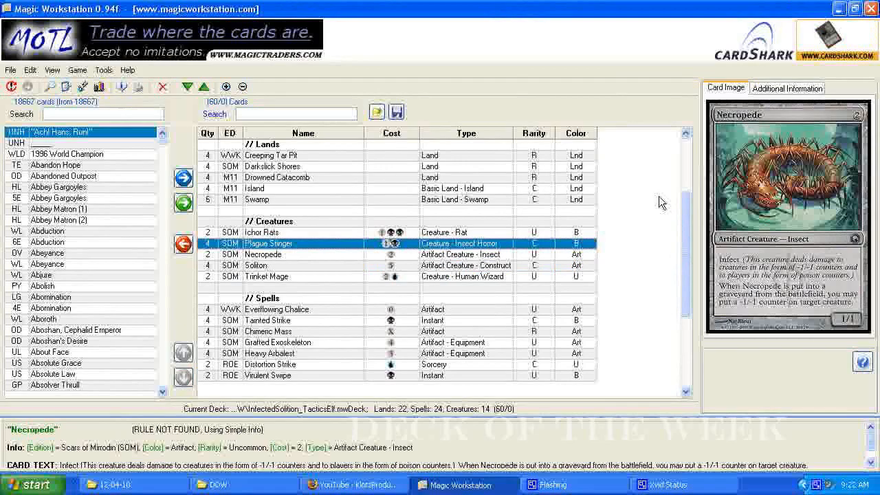
{"action": "left_click", "coordinate": [272, 154]}
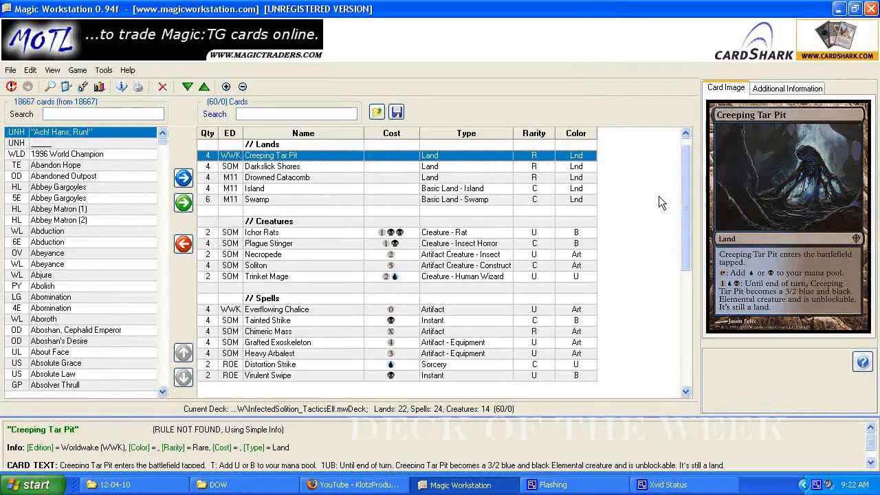
Preview Grafted Exoskeleton, then display Ichor Rats' card image and infect rules text.
{"action": "left_click", "coordinate": [278, 343]}
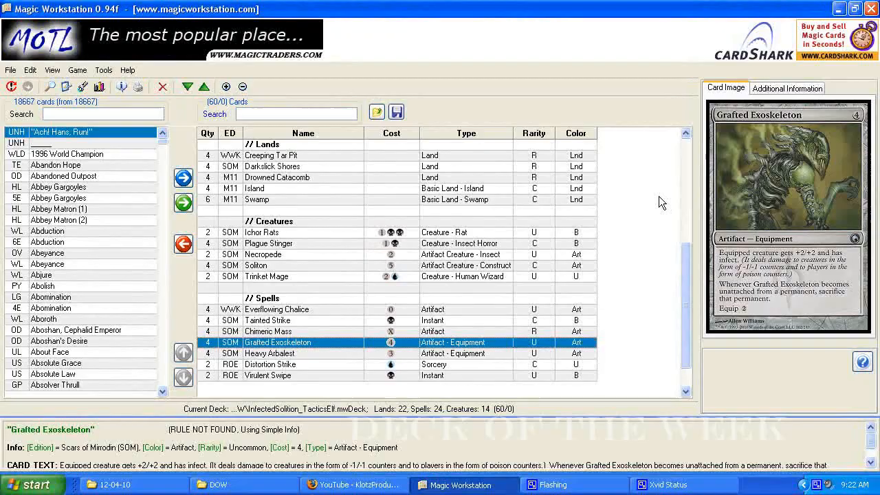
{"action": "left_click", "coordinate": [256, 199]}
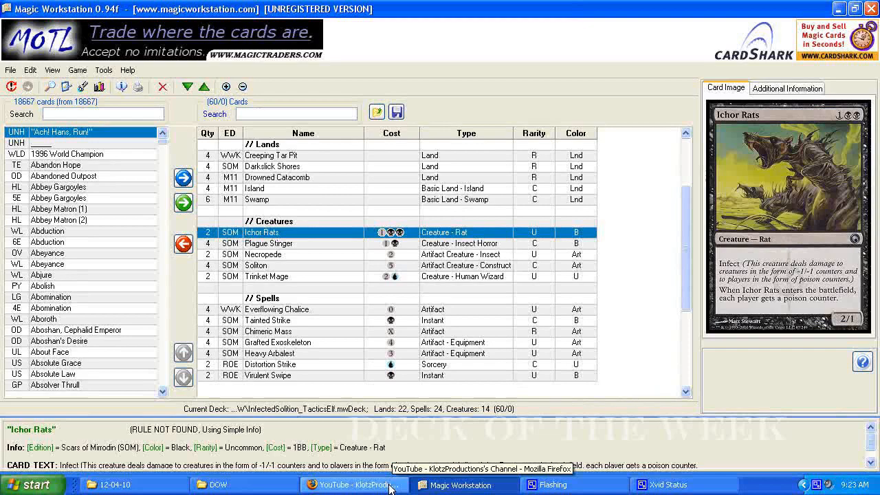
Switch to the KlotzProductions YouTube channel in Firefox and scroll down its page.
{"action": "left_click", "coordinate": [352, 484]}
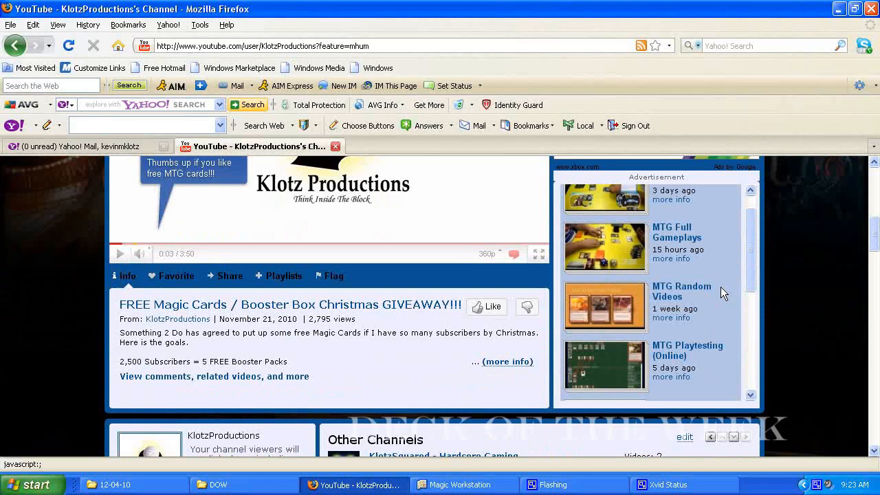
{"action": "scroll", "scroll_direction": "down", "scroll_amount": 3}
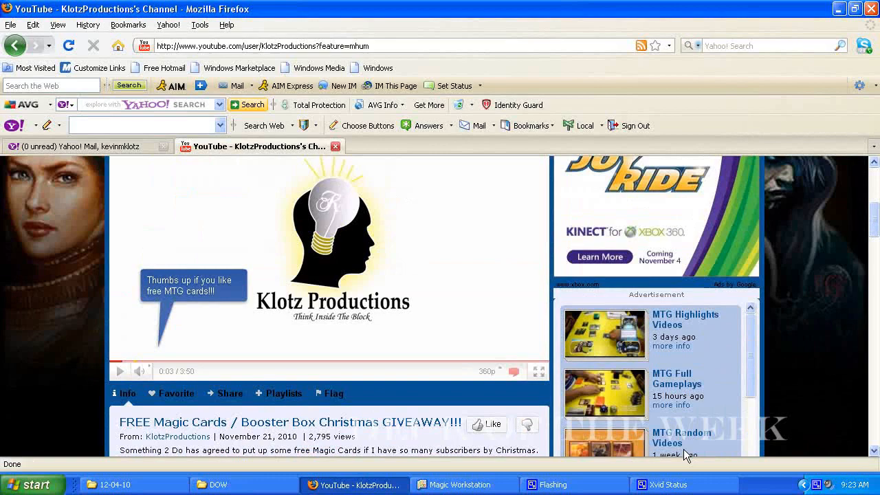
{"action": "scroll", "scroll_direction": "down", "scroll_amount": 3}
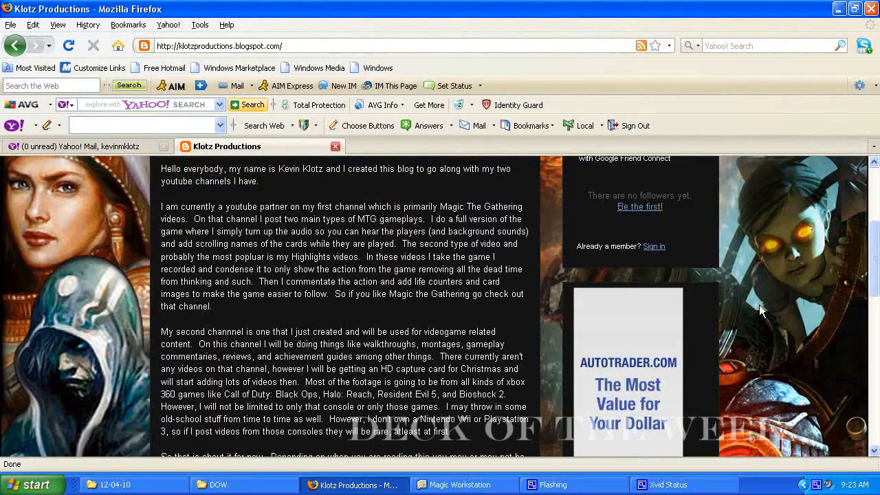
{"action": "scroll", "scroll_direction": "down", "scroll_amount": 3}
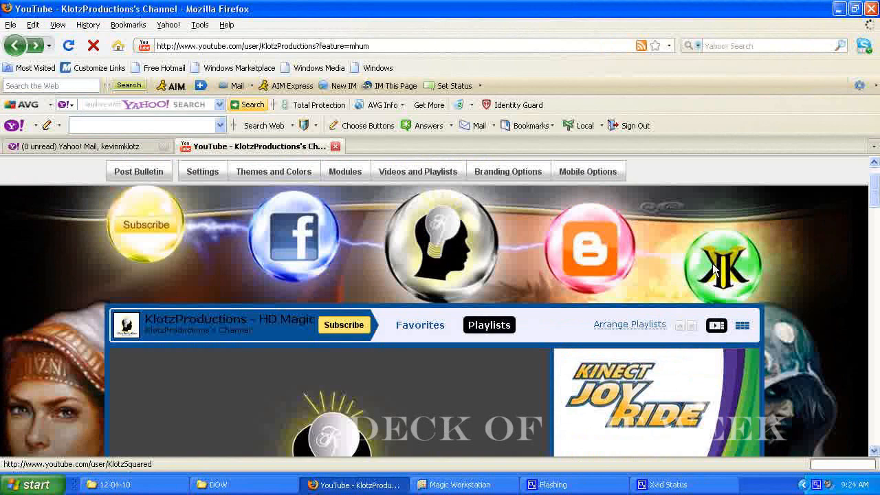
Open the KlotzSquared - Hardcore Gaming YouTube channel from the channel banner.
{"action": "left_click", "coordinate": [722, 268]}
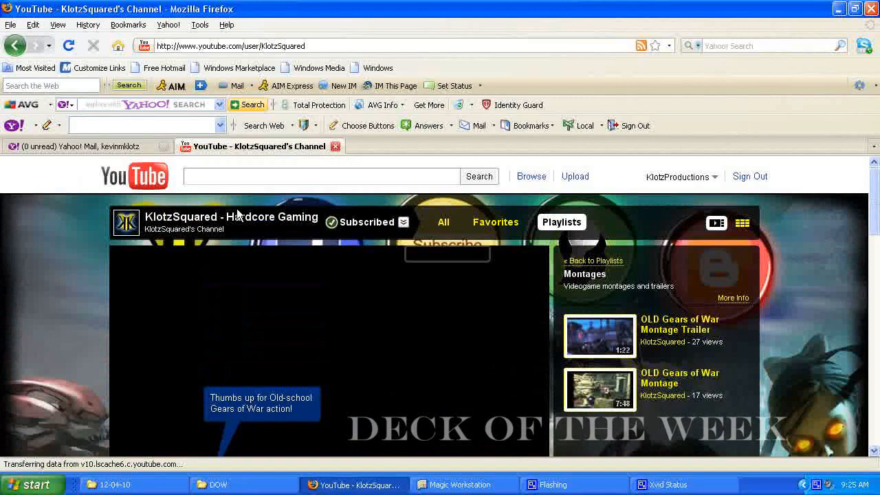
{"action": "mouse_move", "coordinate": [712, 266]}
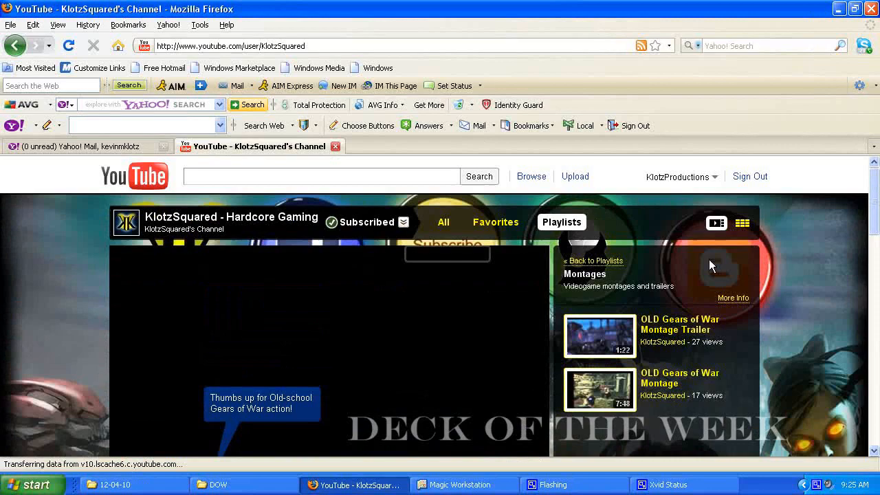